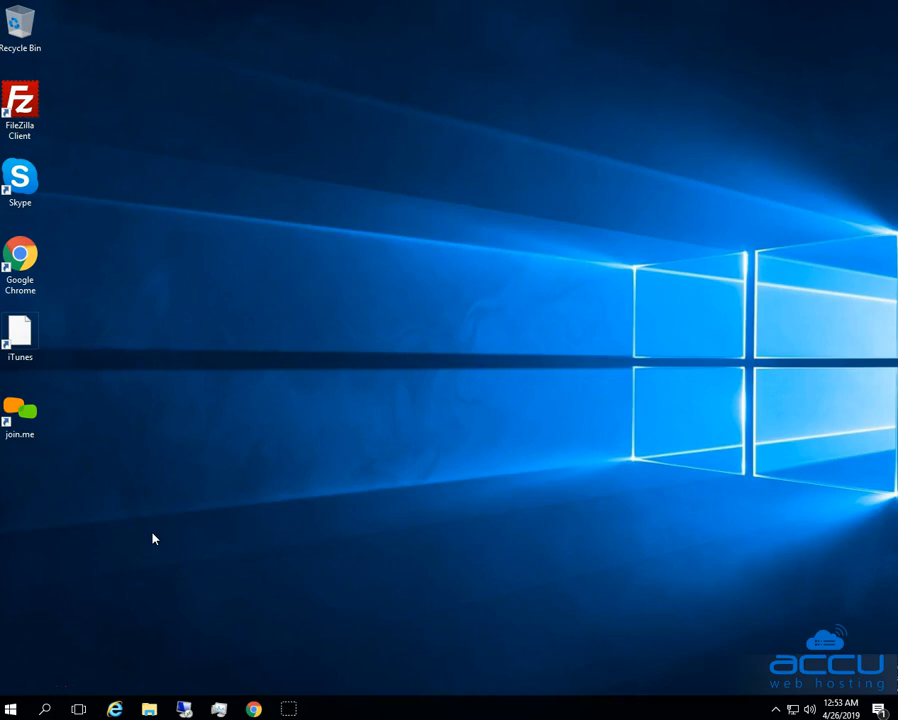
mouse_move(146, 540)
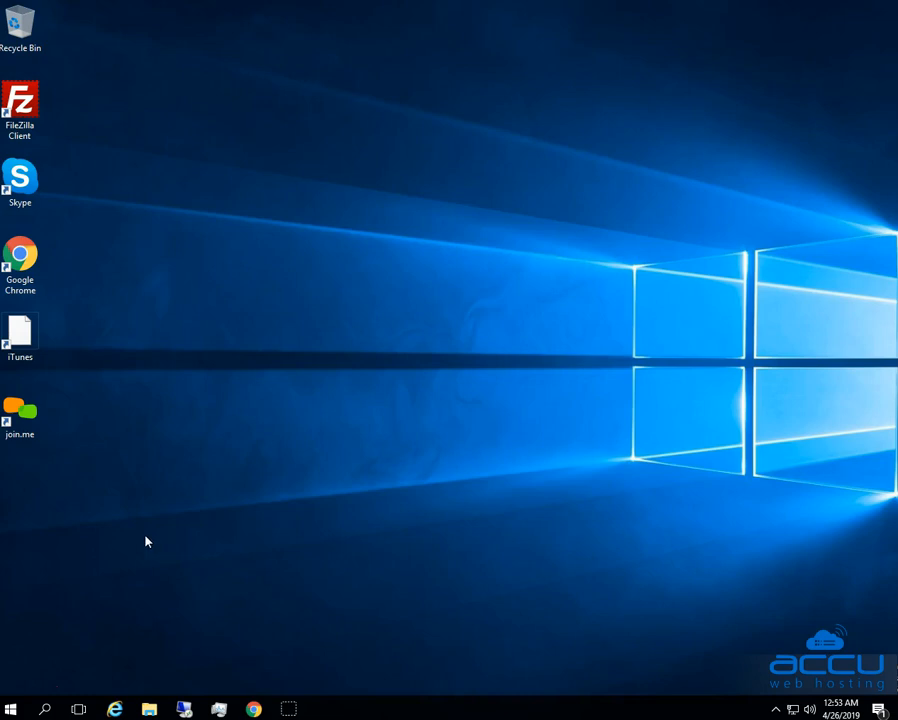
mouse_move(12, 708)
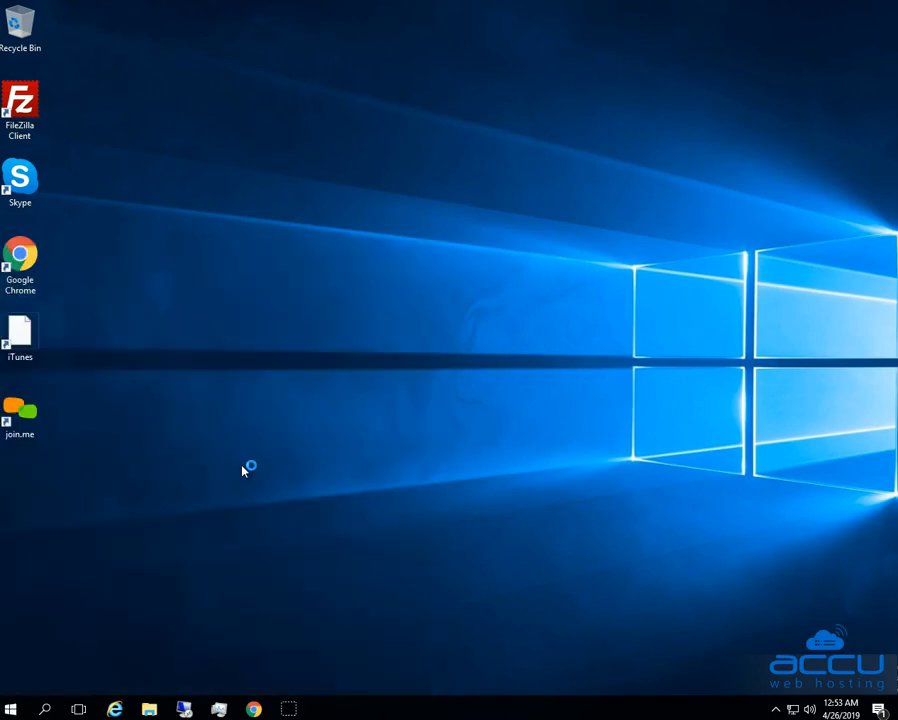
Start the Remote Desktop connection and supply the administrator password.
click(184, 708)
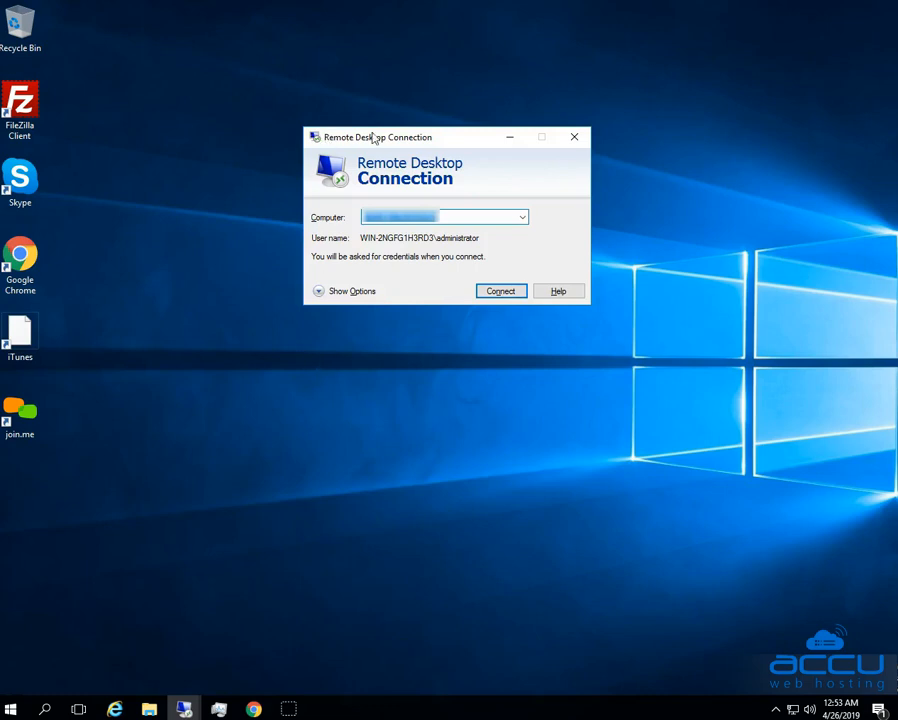
mouse_move(536, 198)
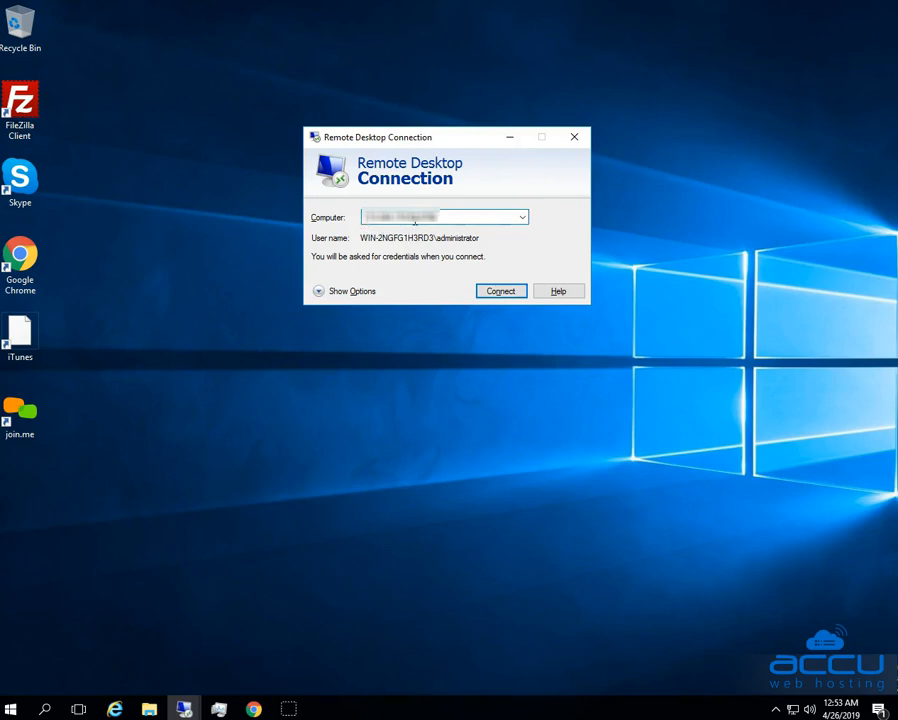
mouse_move(504, 248)
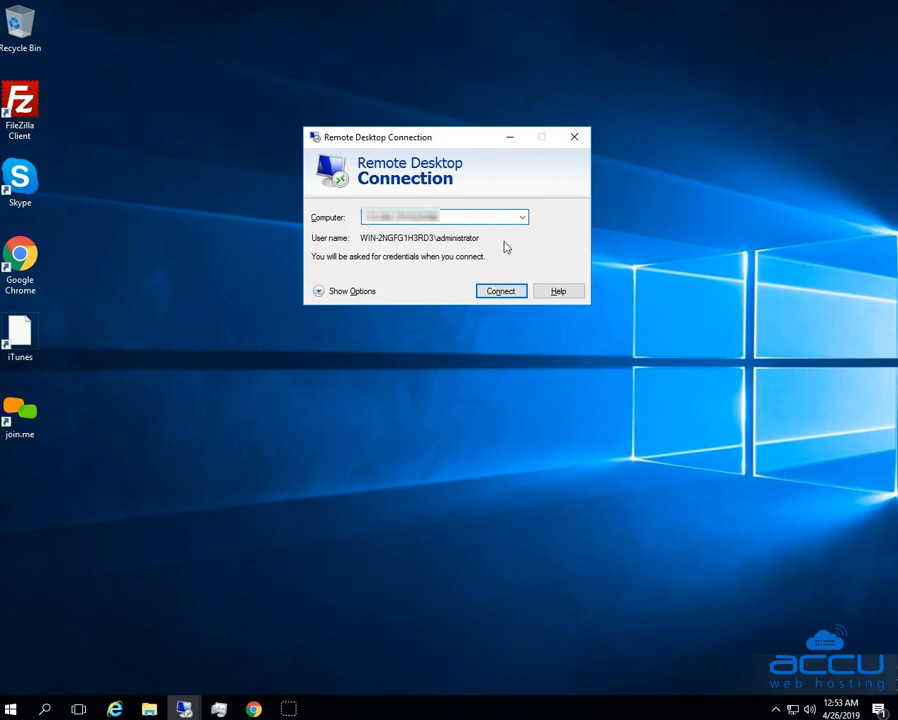
click(500, 292)
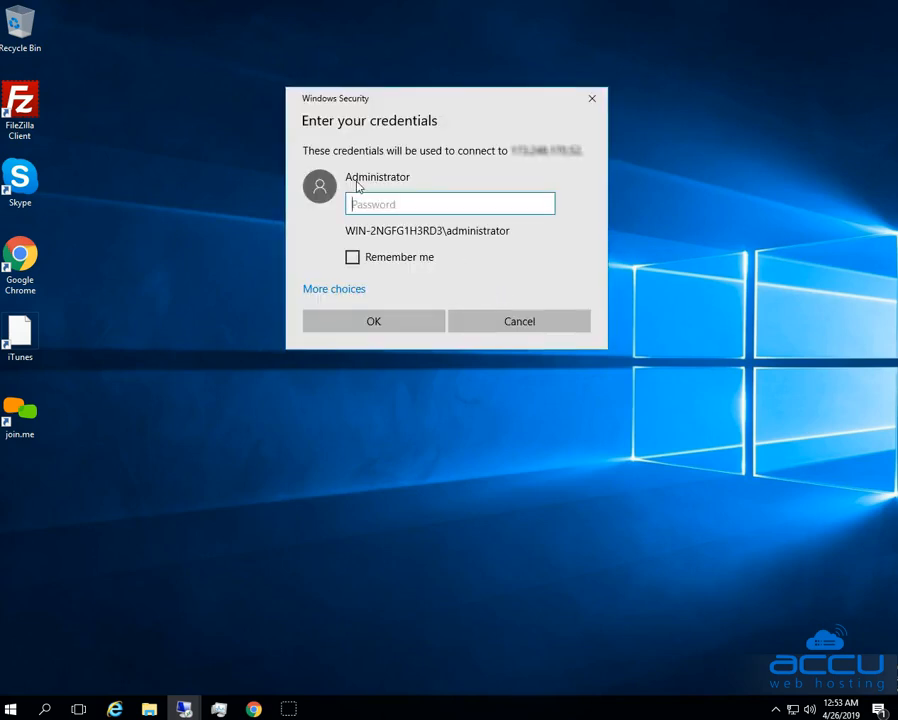
mouse_move(418, 184)
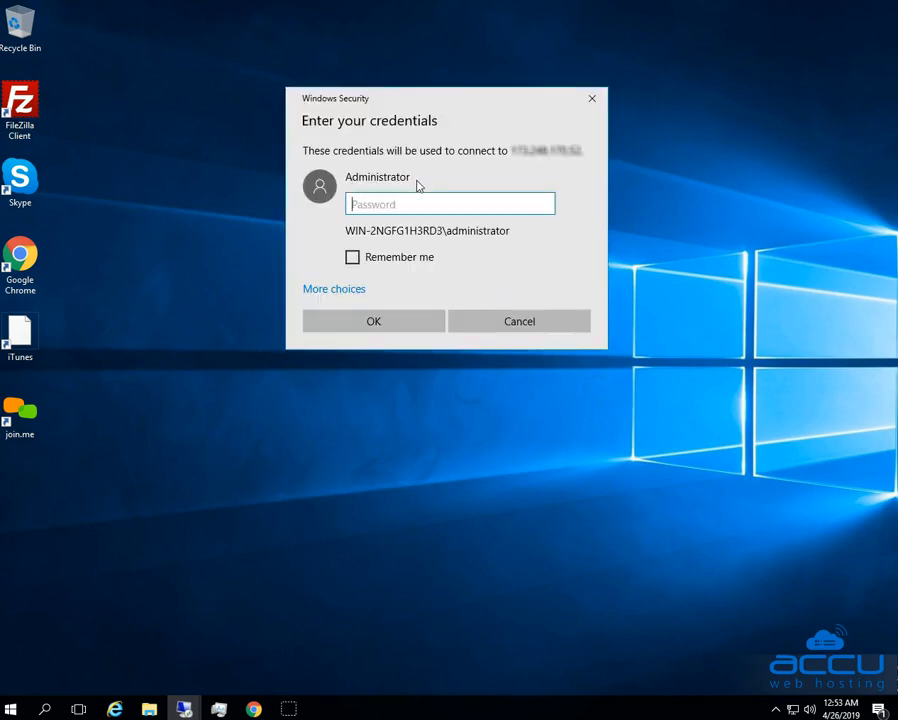
mouse_move(376, 204)
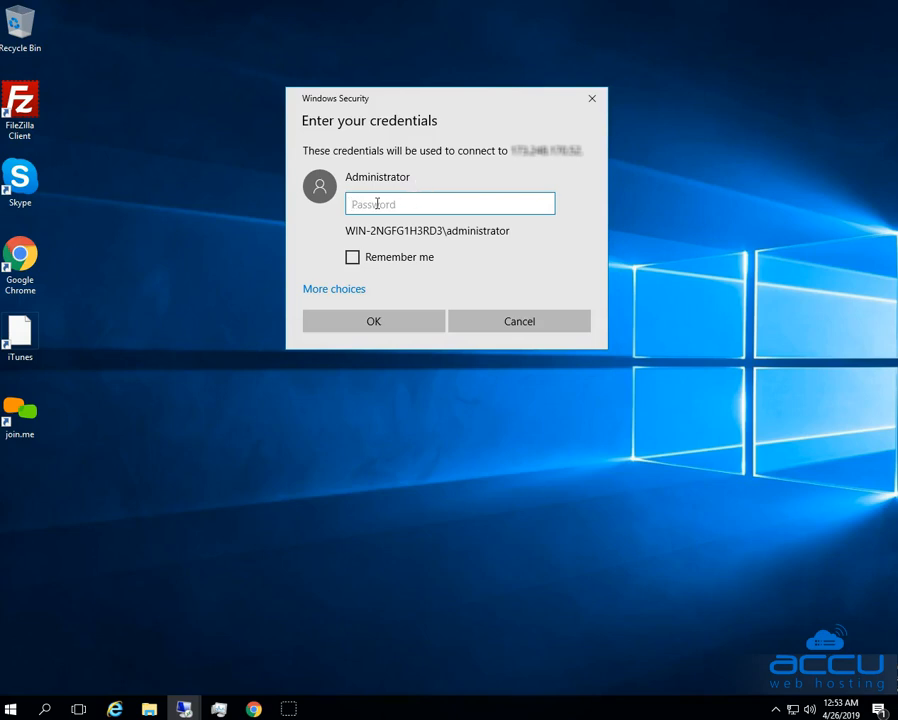
text(password)
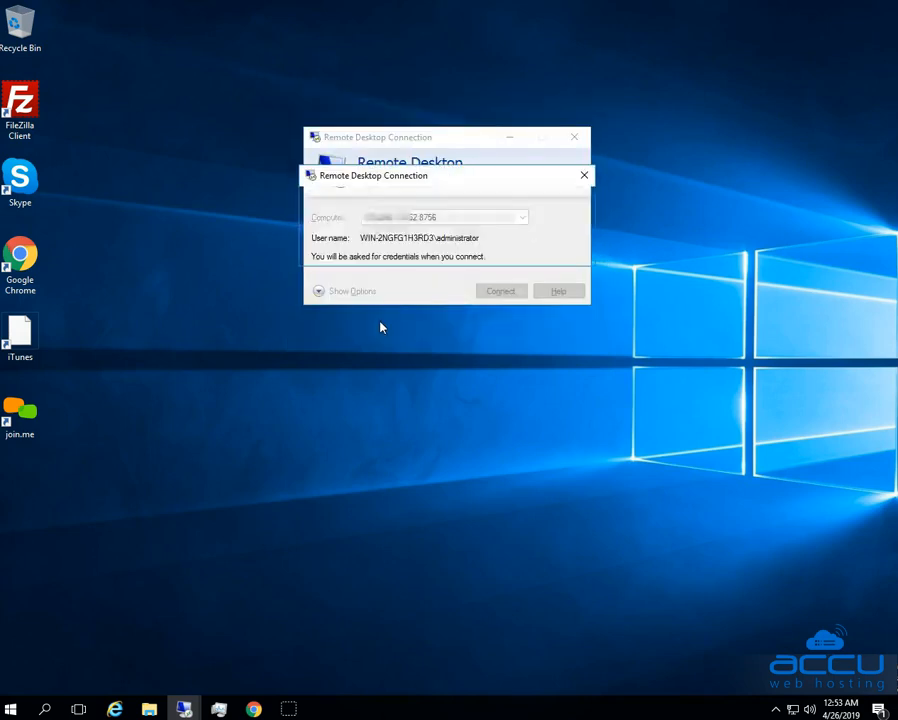
Accept the connection prompt so the remote server desktop loads.
click(500, 290)
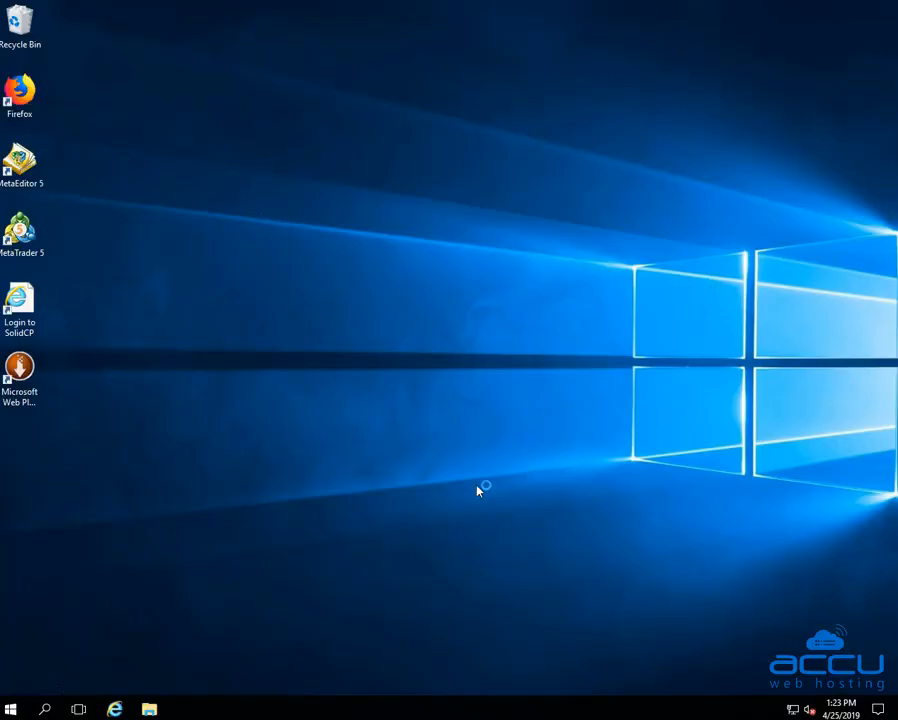
mouse_move(332, 568)
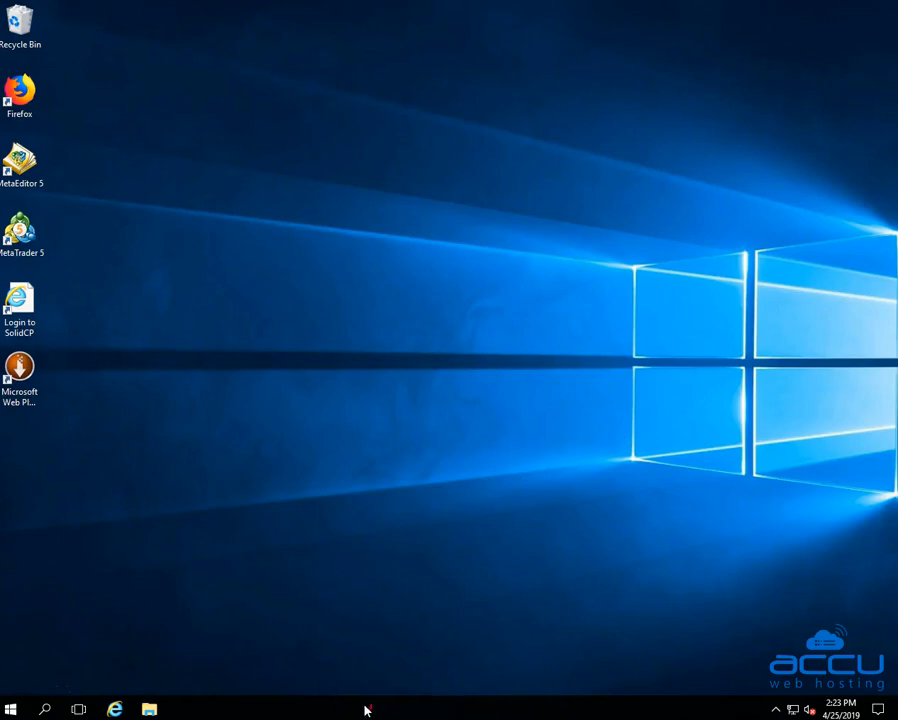
Launch Task Manager from the taskbar and expand it to the detailed view.
right_click(364, 710)
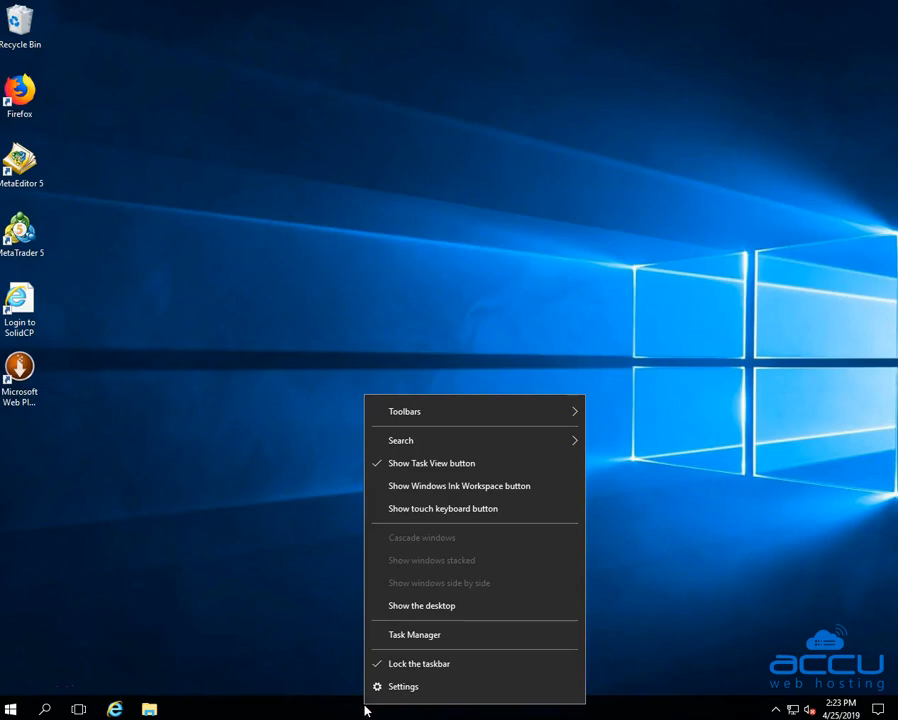
mouse_move(424, 644)
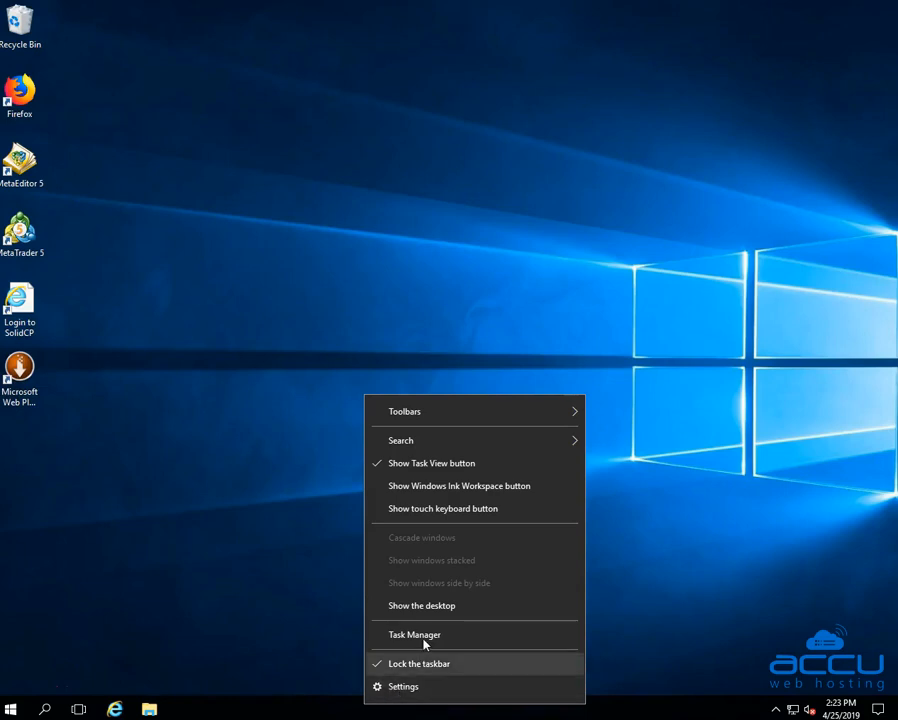
click(414, 634)
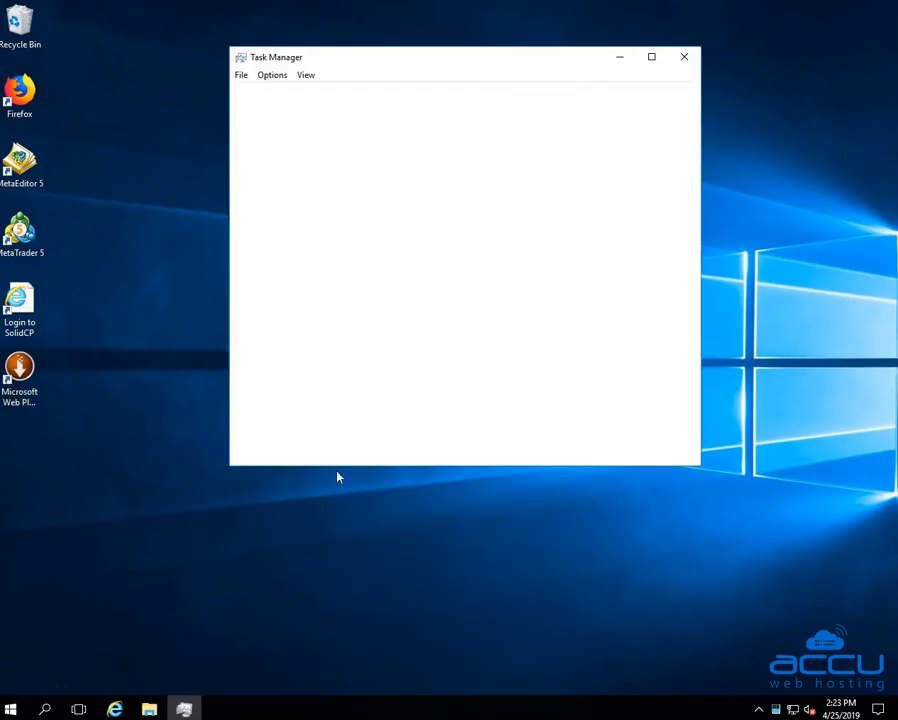
click(280, 448)
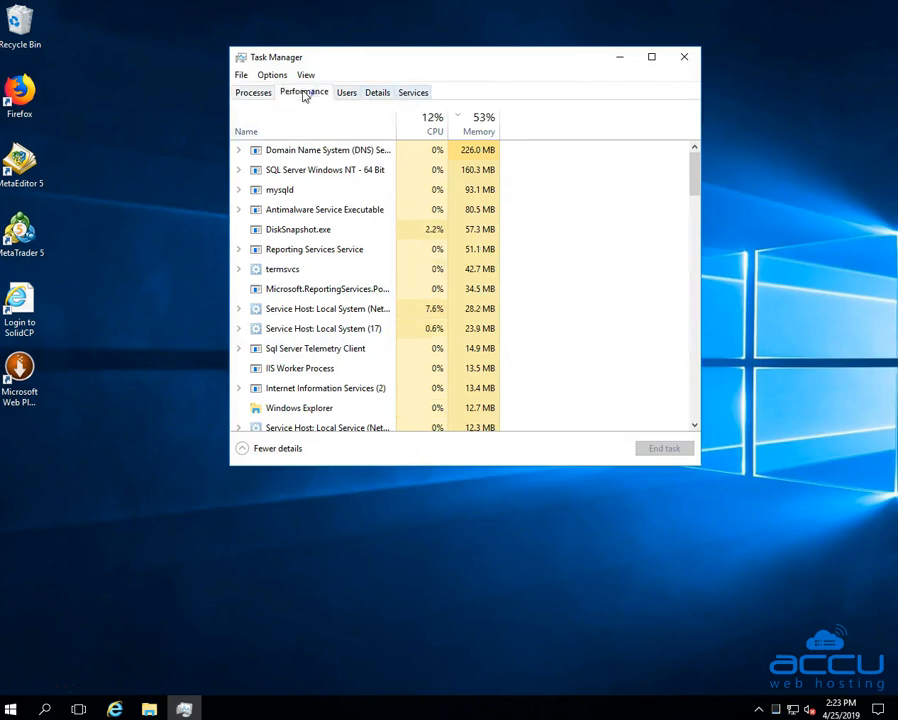
Show the CPU utilisation graph on the Performance view.
click(304, 92)
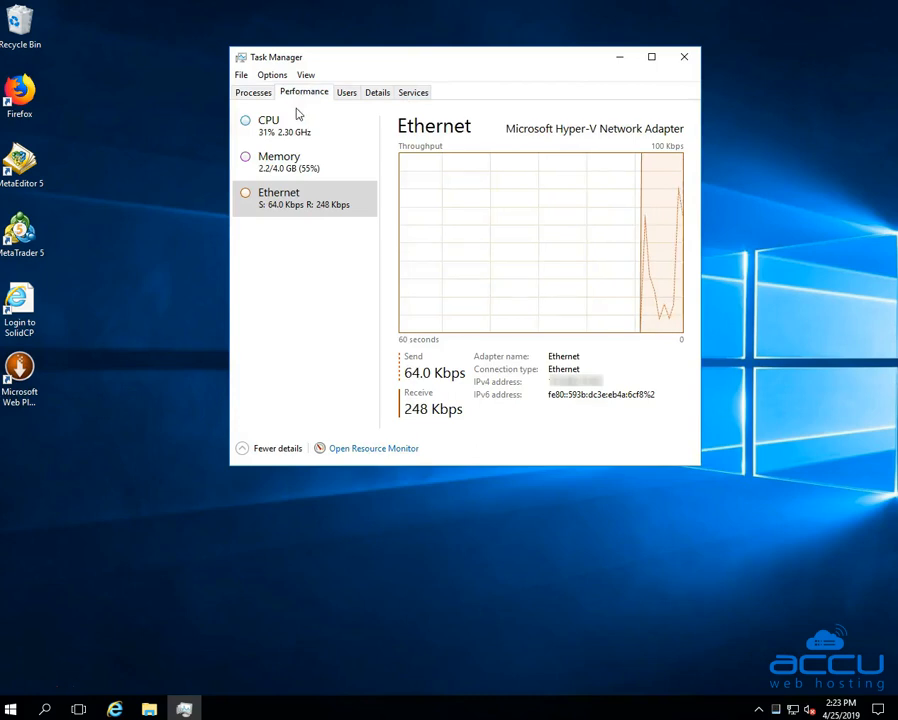
click(268, 124)
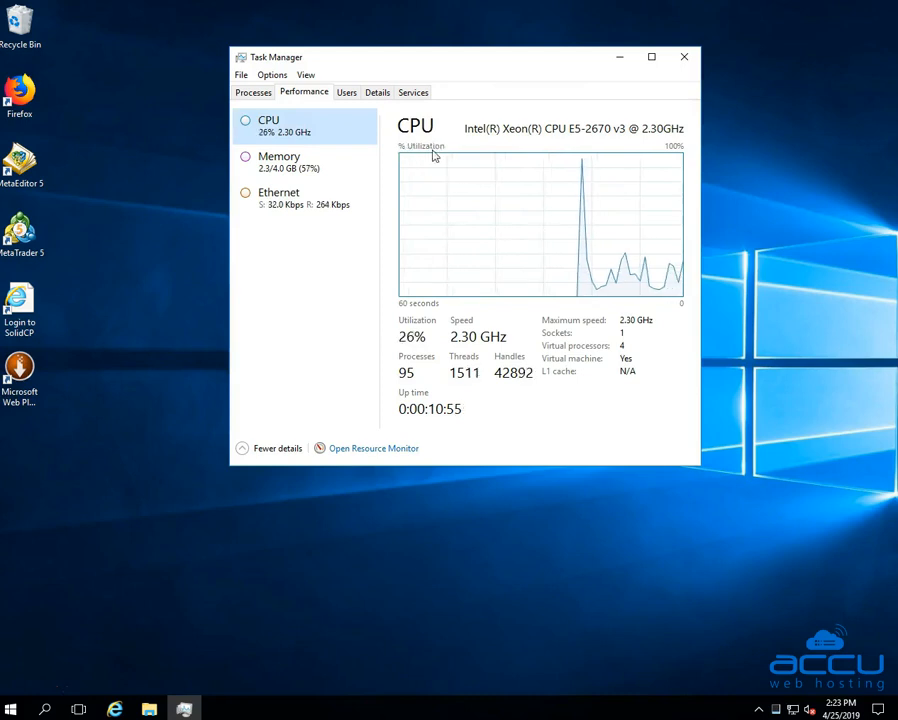
mouse_move(572, 174)
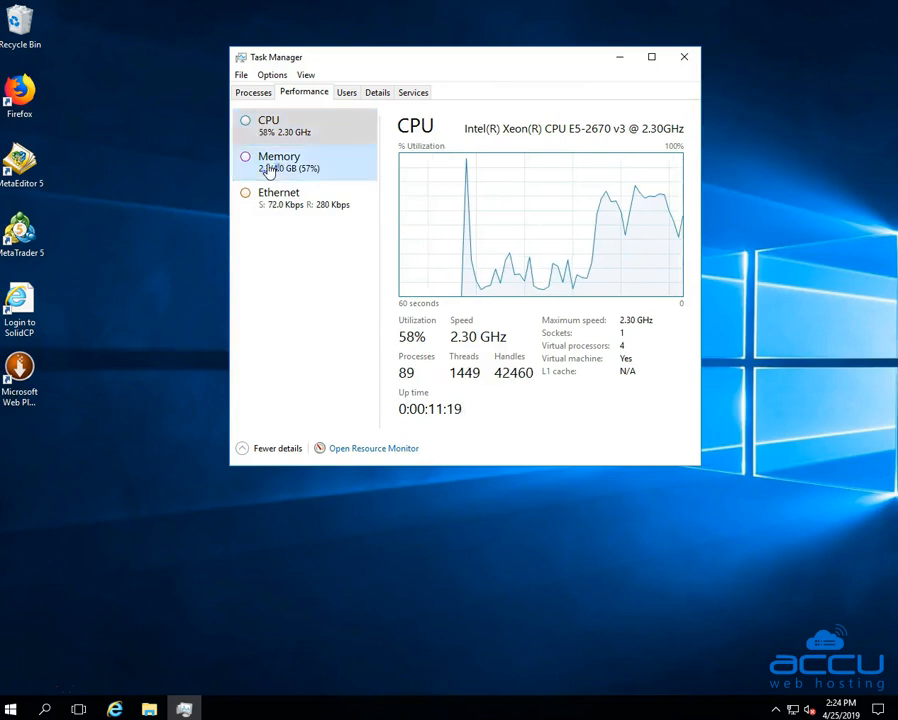
Review the Memory graph, then the Ethernet adapter's throughput graph.
click(280, 160)
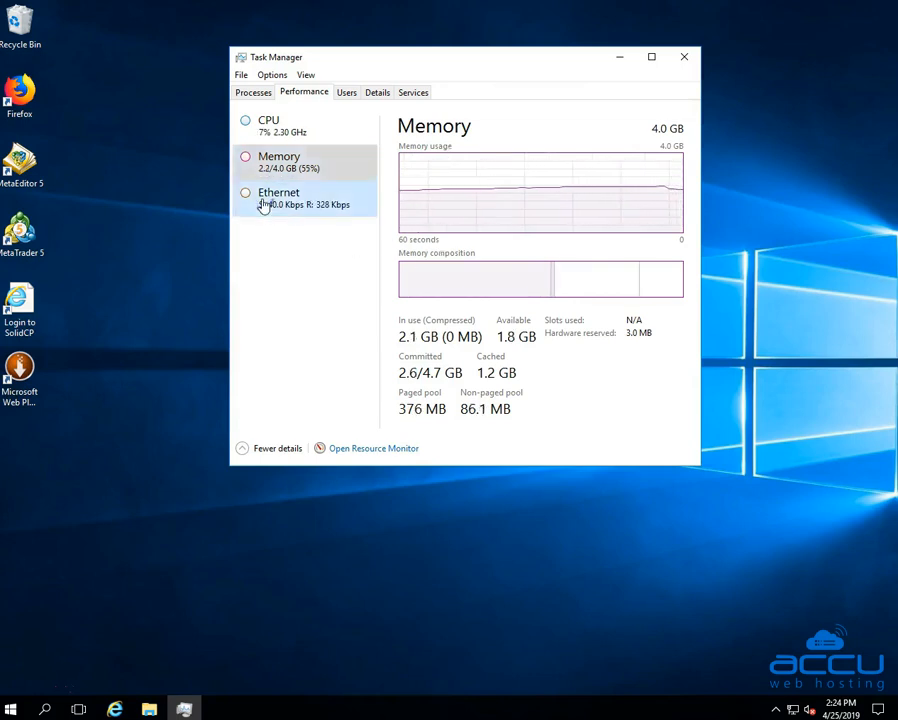
click(280, 198)
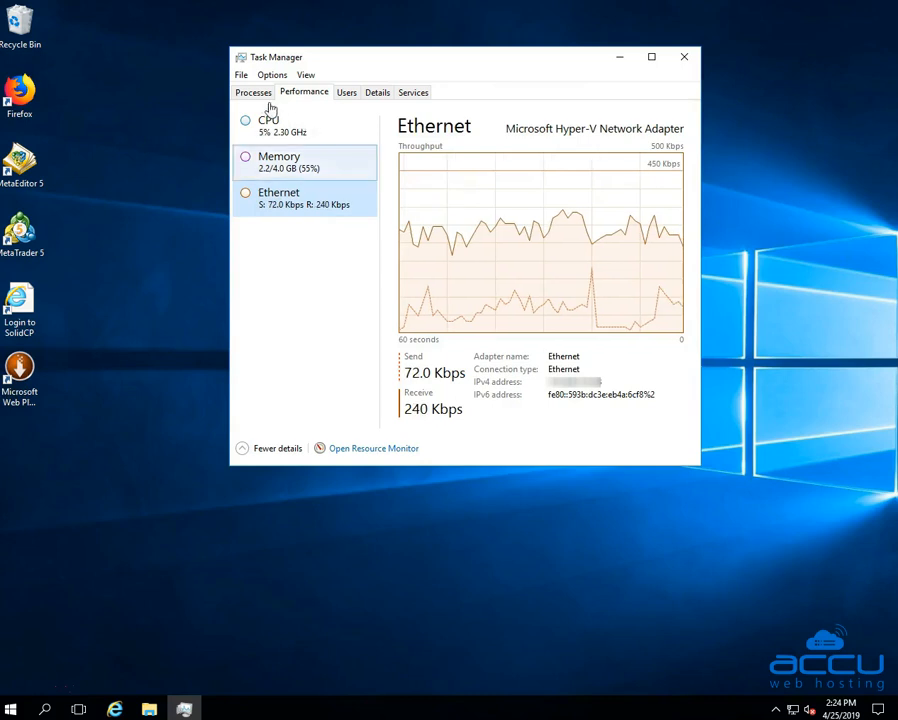
Review running processes sorted by memory, then by CPU use.
click(252, 92)
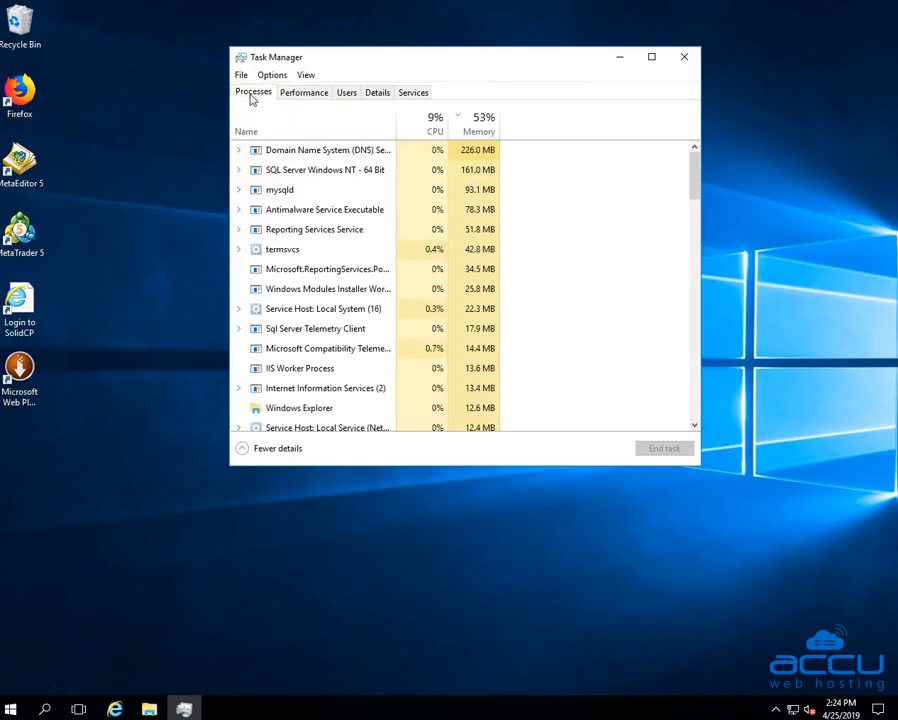
mouse_move(350, 132)
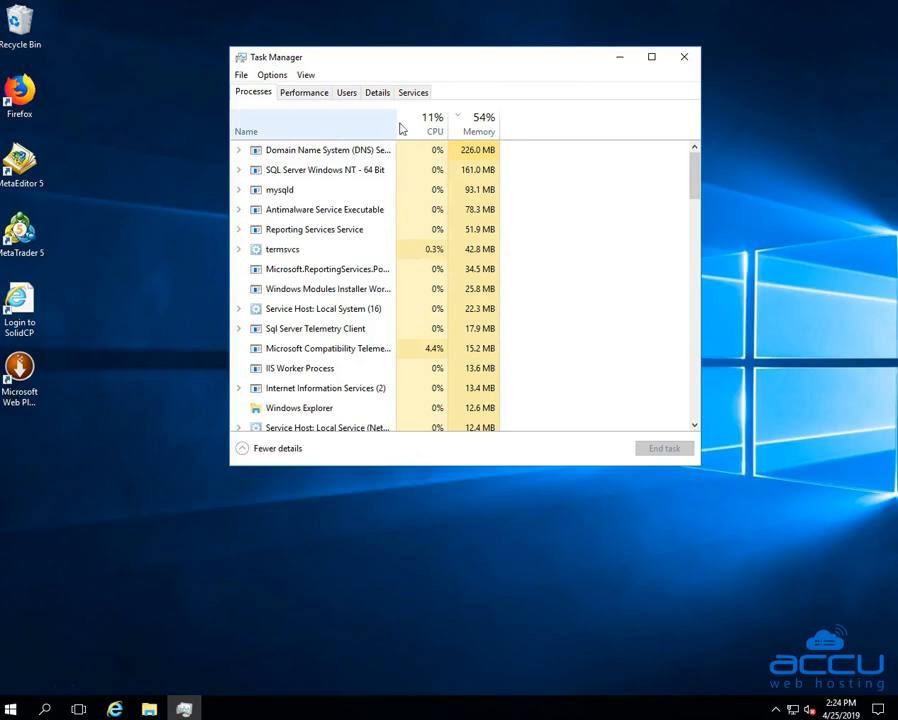
mouse_move(482, 132)
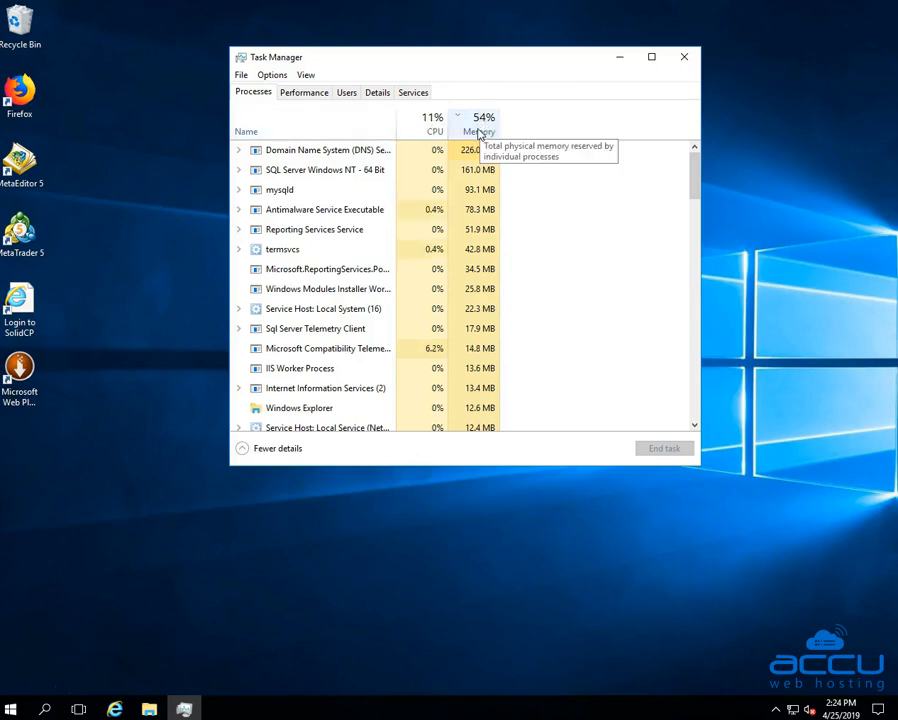
click(478, 132)
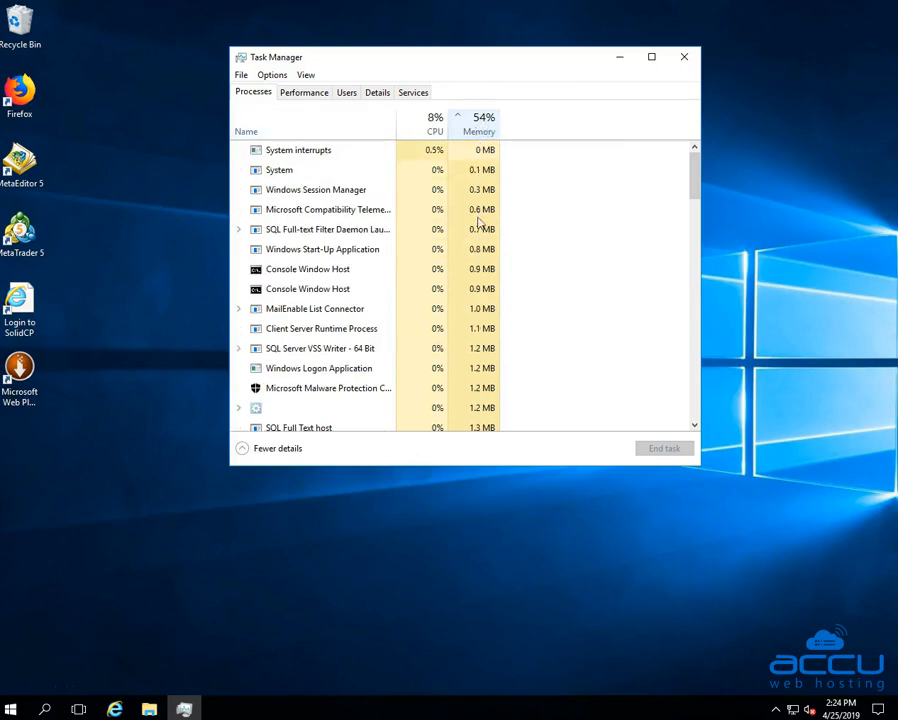
click(434, 116)
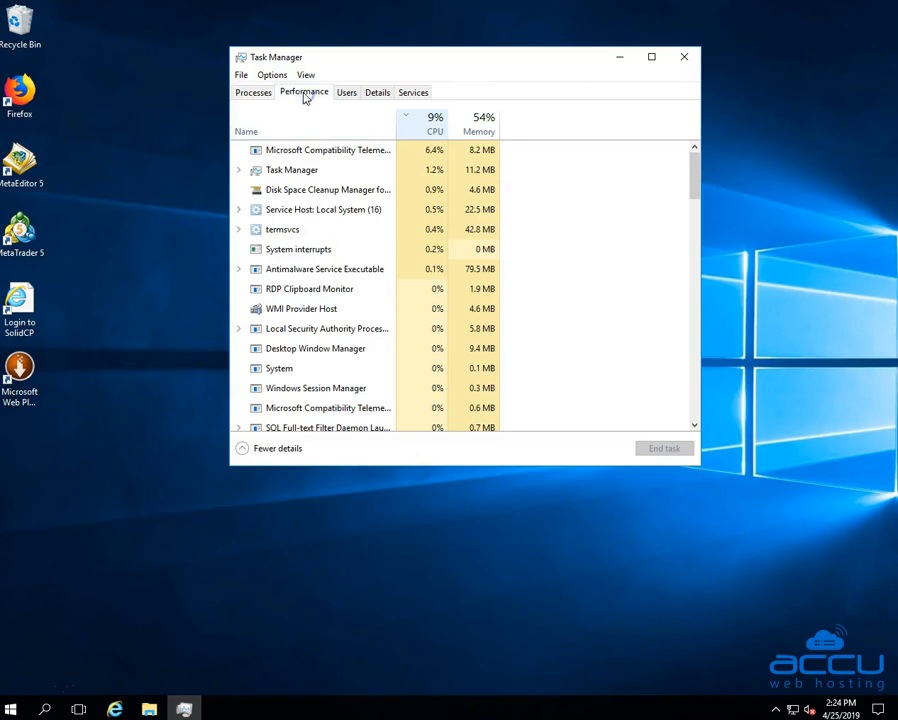
Return to the Performance view and launch Resource Monitor.
click(304, 92)
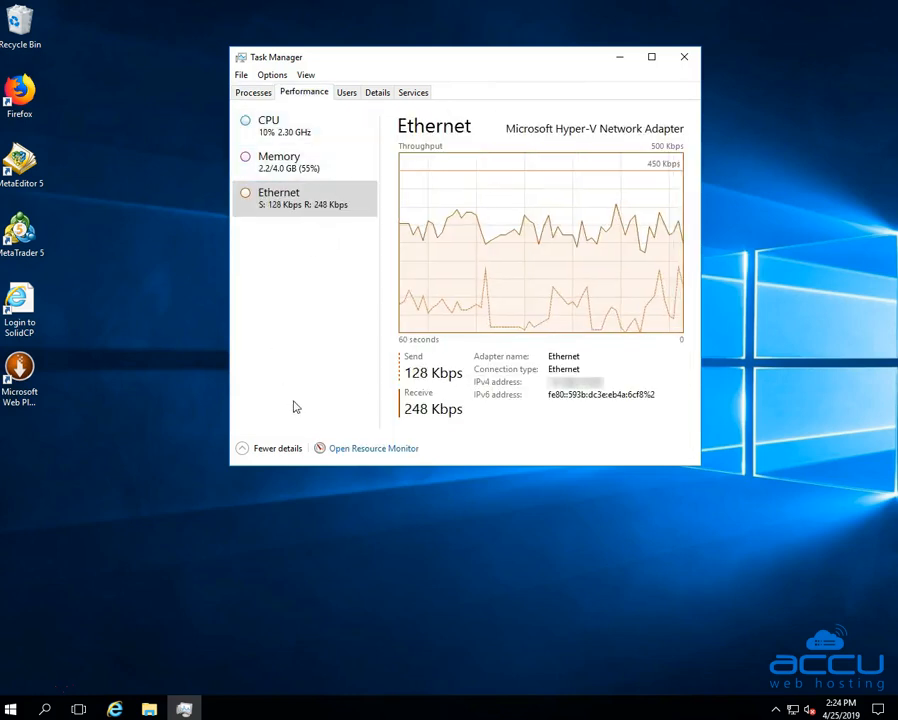
mouse_move(378, 448)
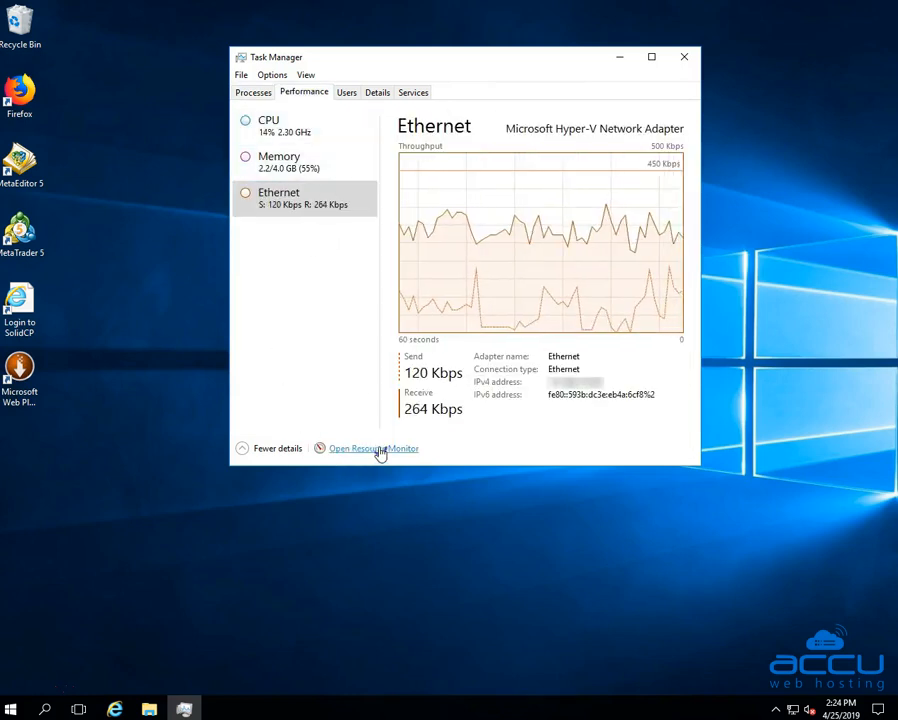
click(372, 448)
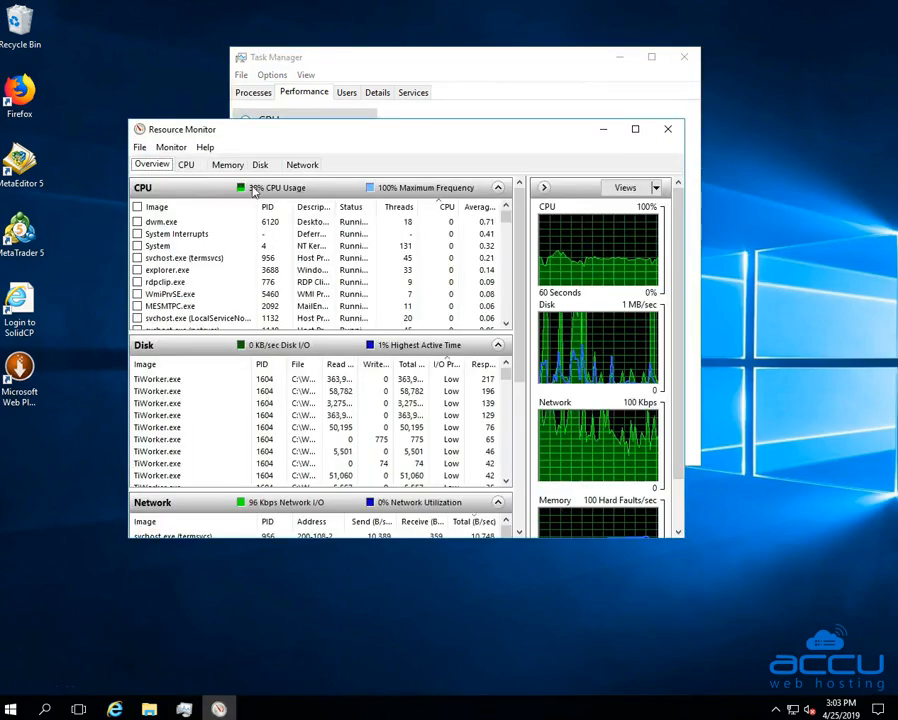
Show Resource Monitor's CPU view with processes, services and per-core graphs.
click(634, 128)
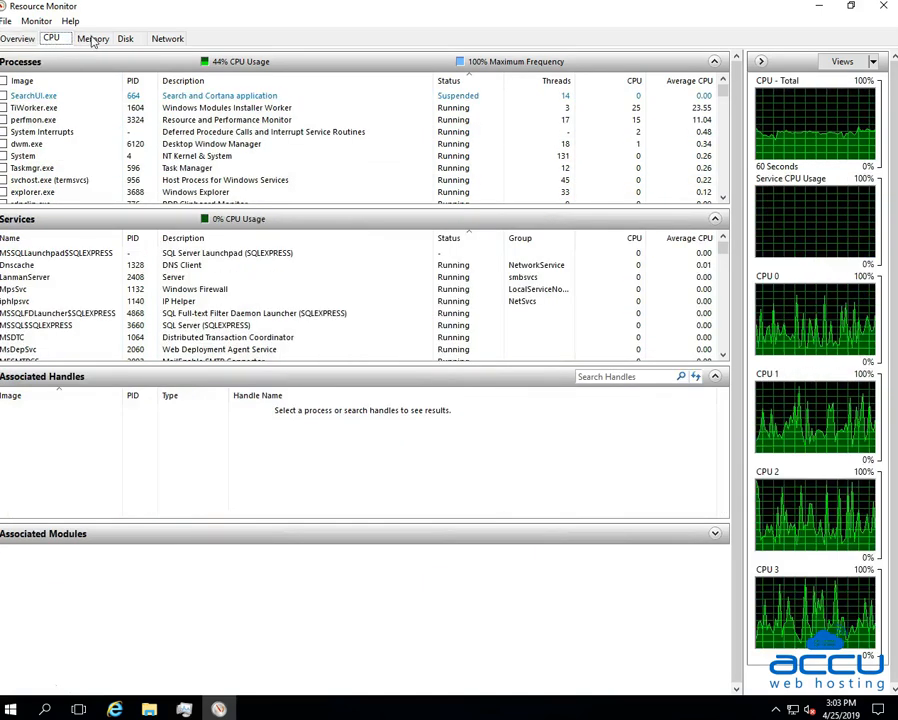
Show Resource Monitor's Memory view with the physical memory breakdown.
click(92, 38)
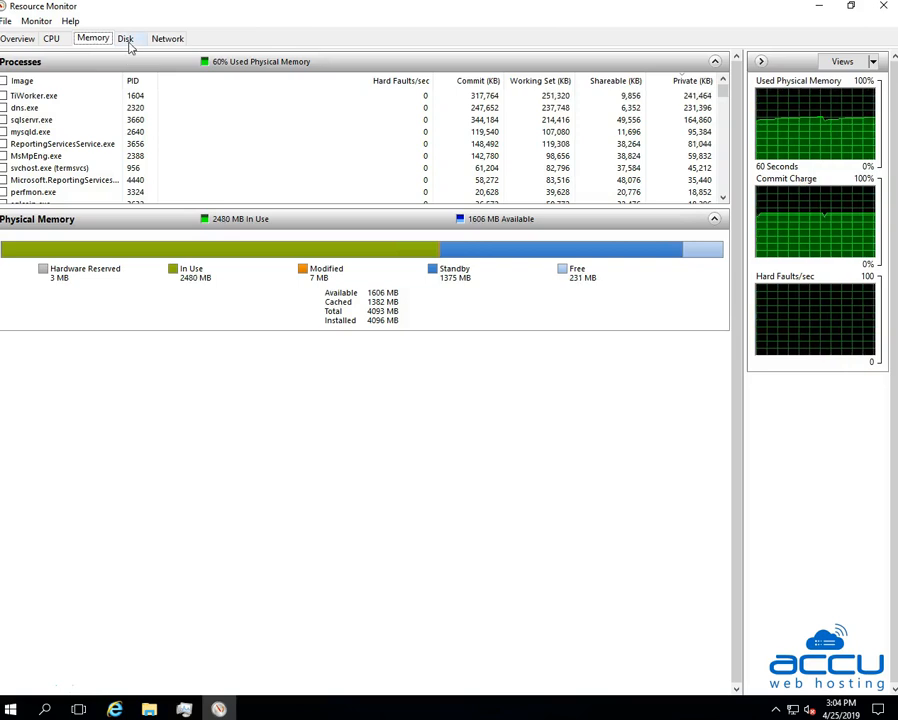
Show Resource Monitor's Disk view with per-process read/write activity for drive C.
click(124, 38)
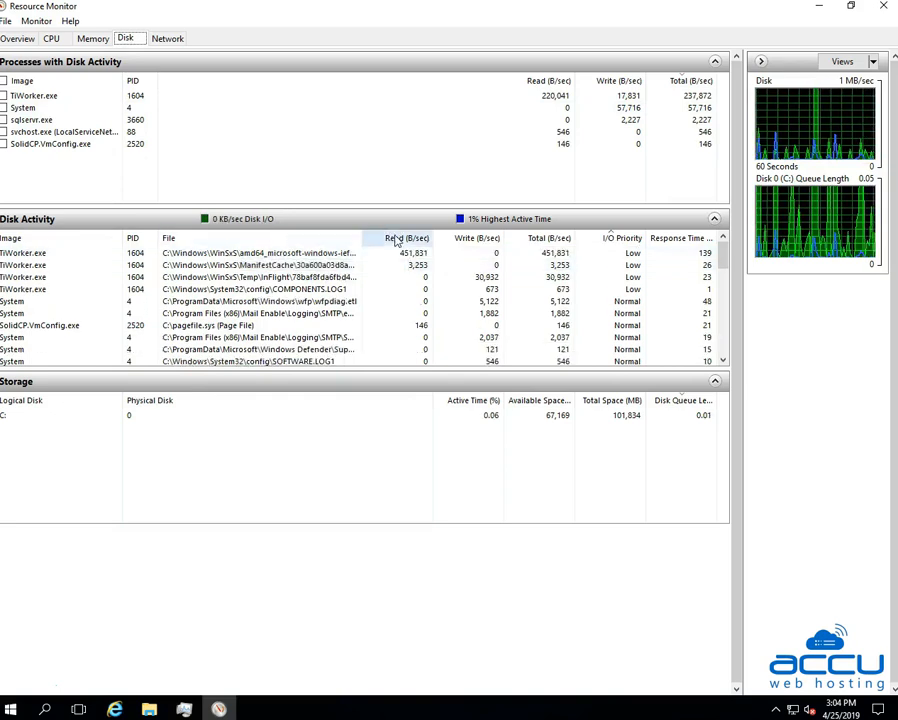
mouse_move(476, 238)
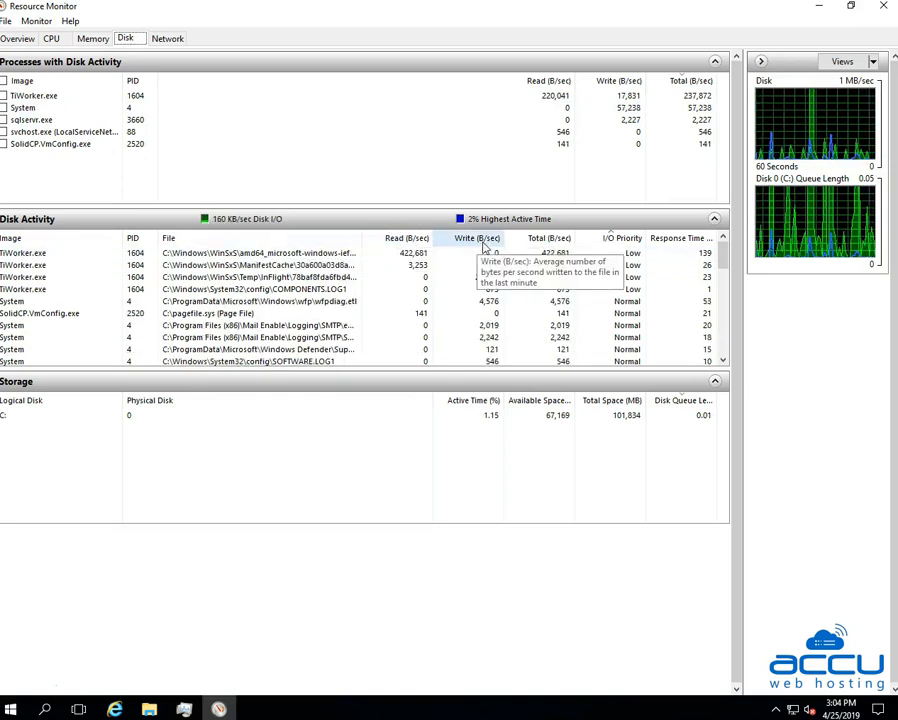